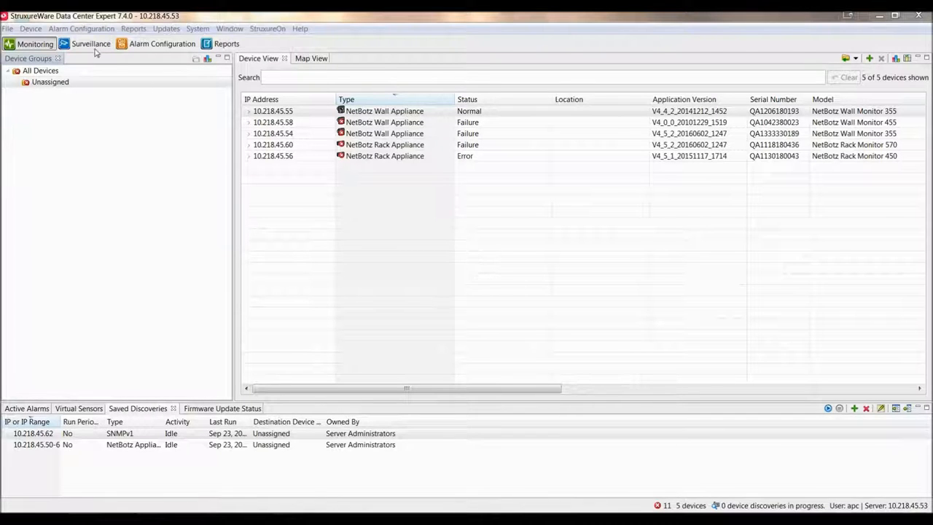
Show the six camera thumbnails and select the licensed Camera Pod 5180289.
{"action": "left_click", "coordinate": [85, 44]}
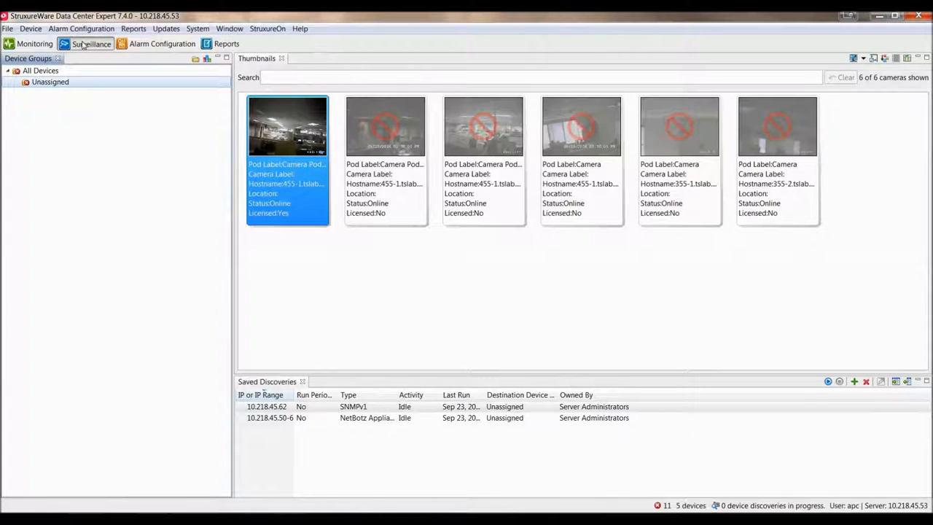
{"action": "left_click", "coordinate": [385, 129]}
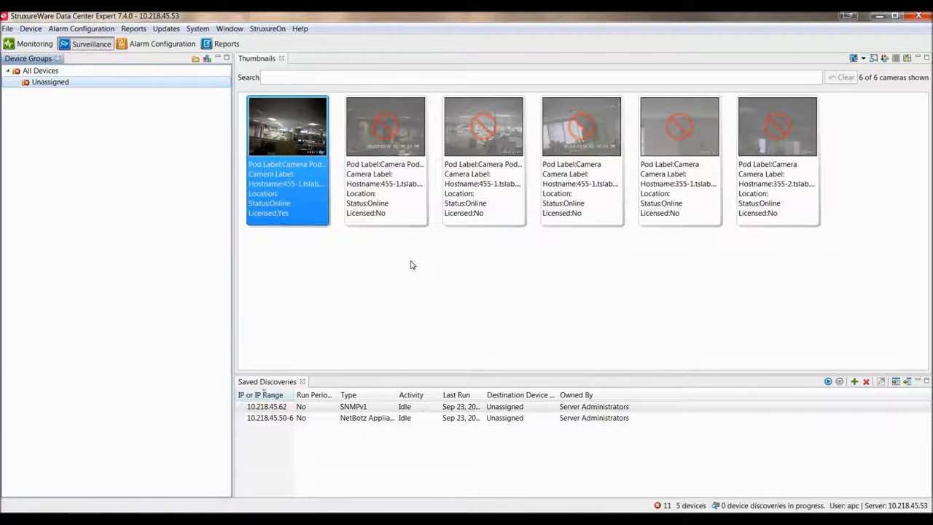
{"action": "mouse_move", "coordinate": [365, 256]}
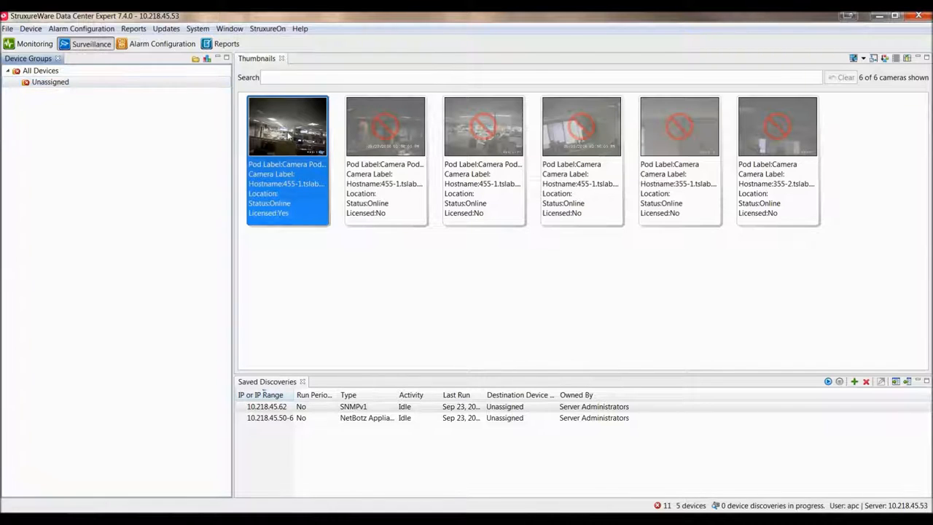
Choose Retrieve Clips for the licensed camera, opening Recorded Camera Clips for the last hour.
{"action": "right_click", "coordinate": [288, 127]}
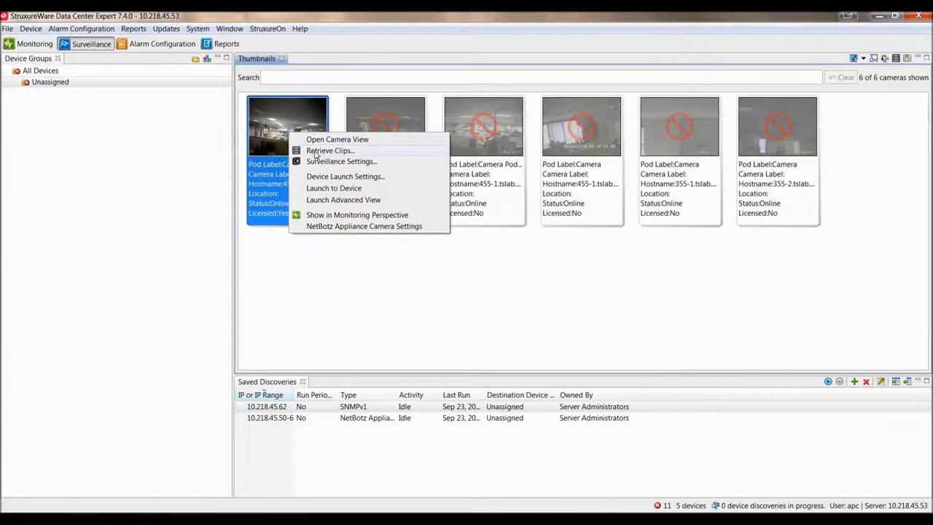
{"action": "left_click", "coordinate": [329, 150]}
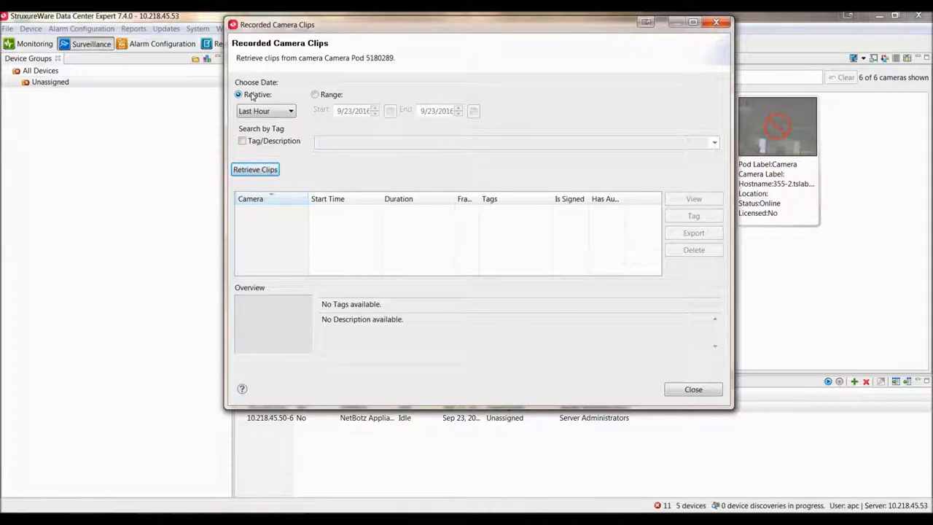
{"action": "left_click", "coordinate": [290, 111]}
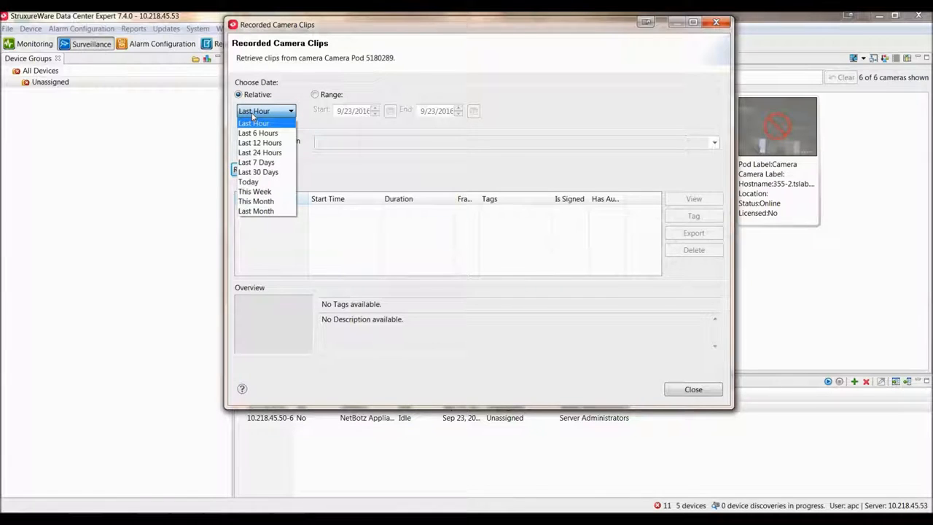
{"action": "left_click", "coordinate": [254, 122]}
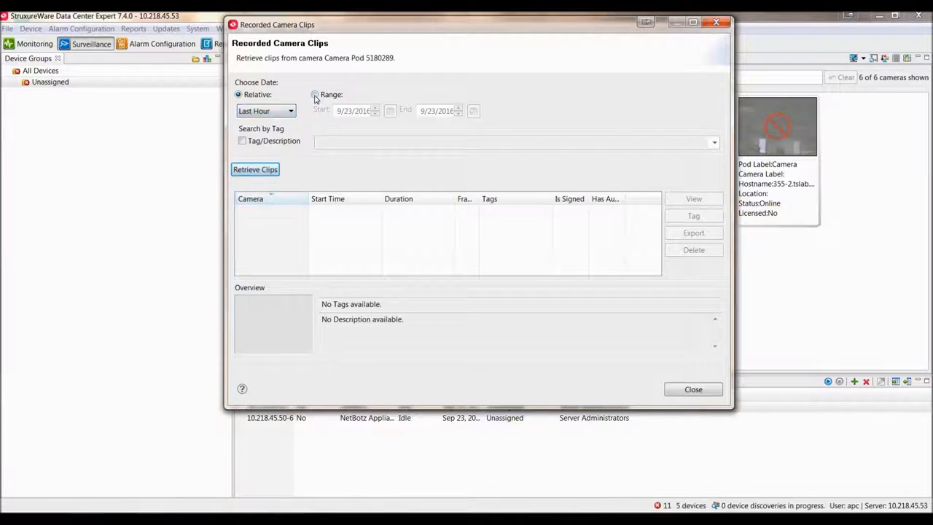
{"action": "left_click", "coordinate": [315, 94]}
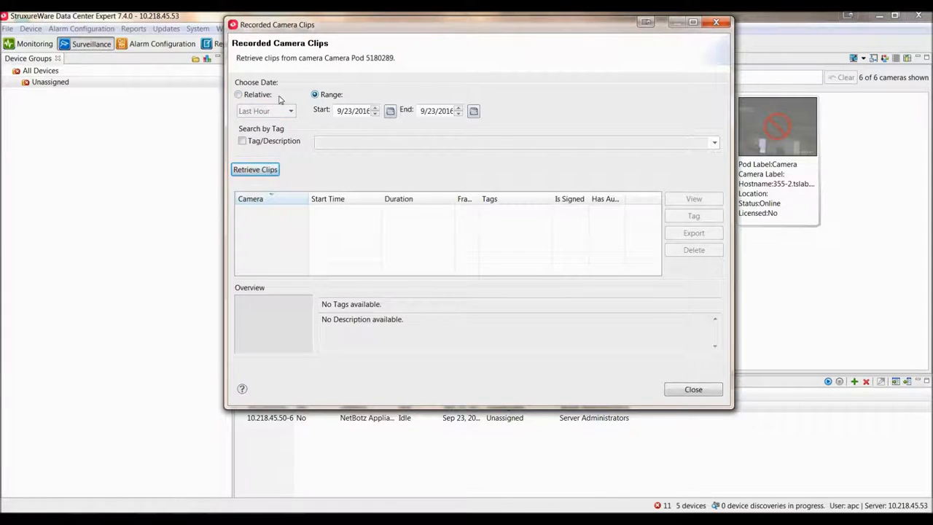
{"action": "left_click", "coordinate": [239, 95]}
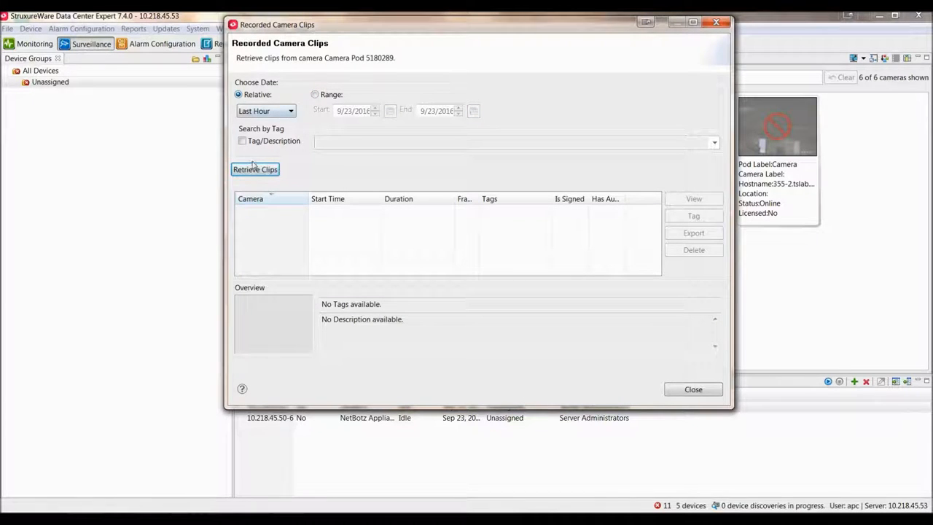
{"action": "left_click", "coordinate": [255, 169]}
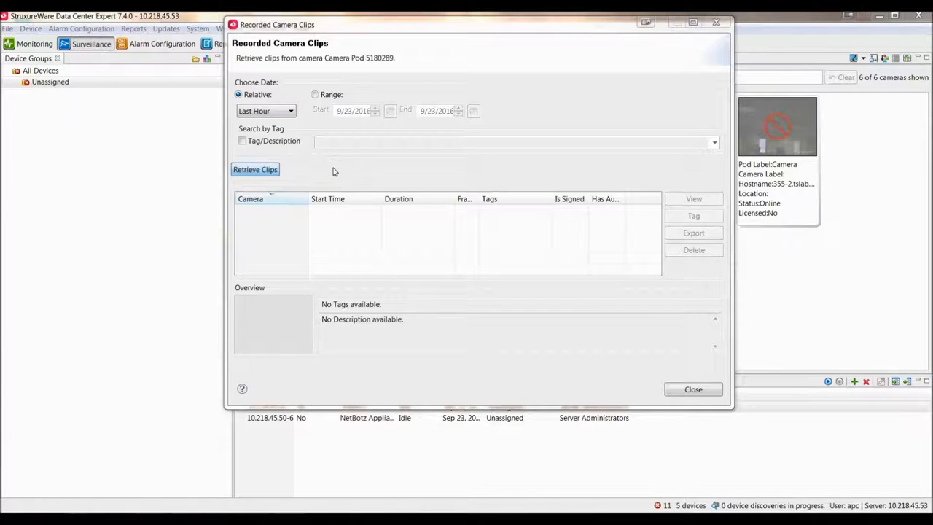
Retrieve the last hour's recorded clips for Camera Pod 5180289 into the clip table.
{"action": "left_click", "coordinate": [253, 169]}
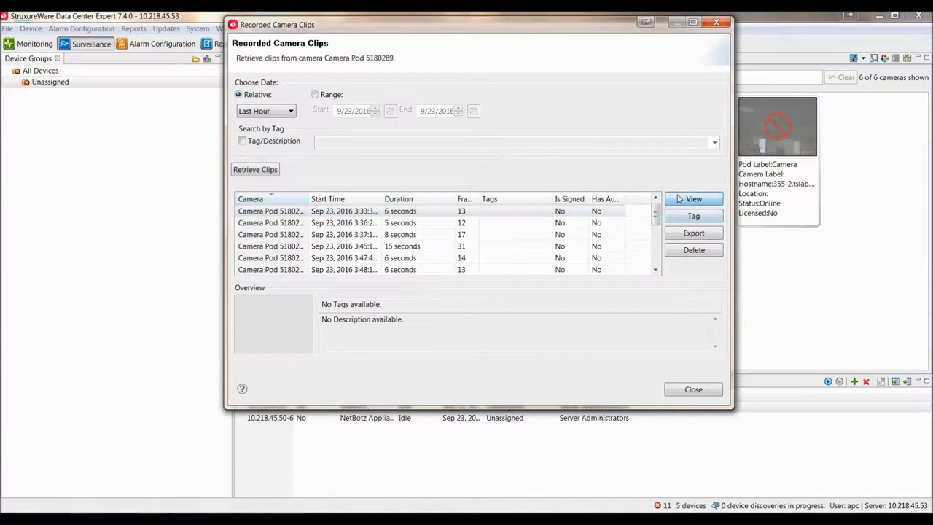
View the first 6-second clip from Sep 23, 2016 3:33:33 PM and play its 13 frames.
{"action": "left_click", "coordinate": [693, 199]}
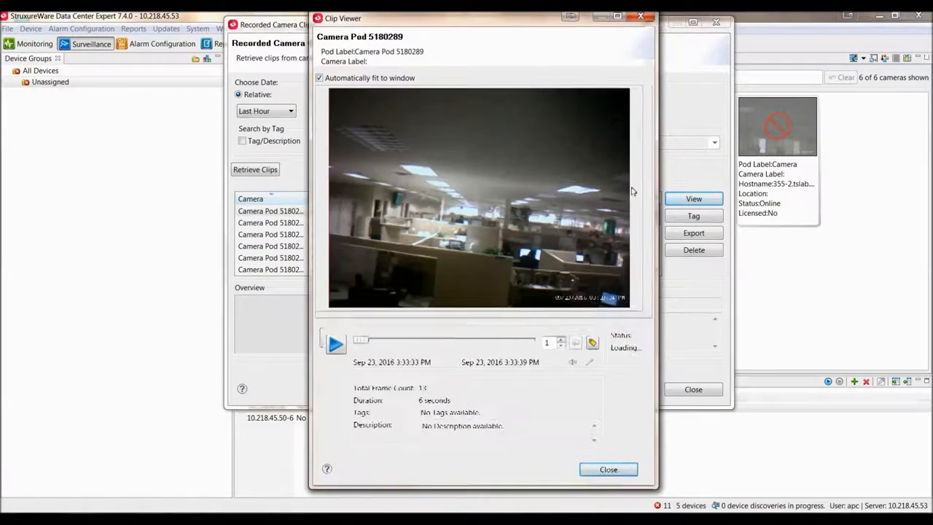
{"action": "left_click", "coordinate": [335, 344]}
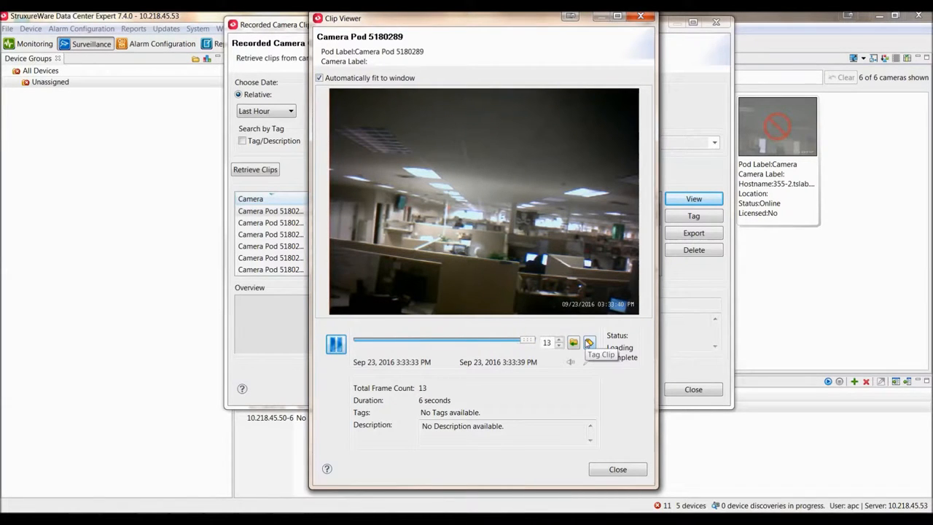
{"action": "left_click", "coordinate": [335, 344]}
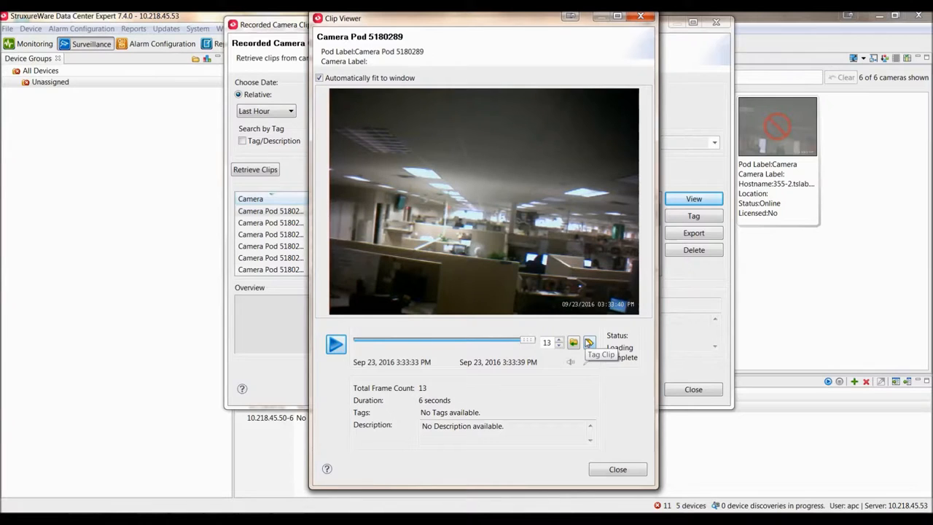